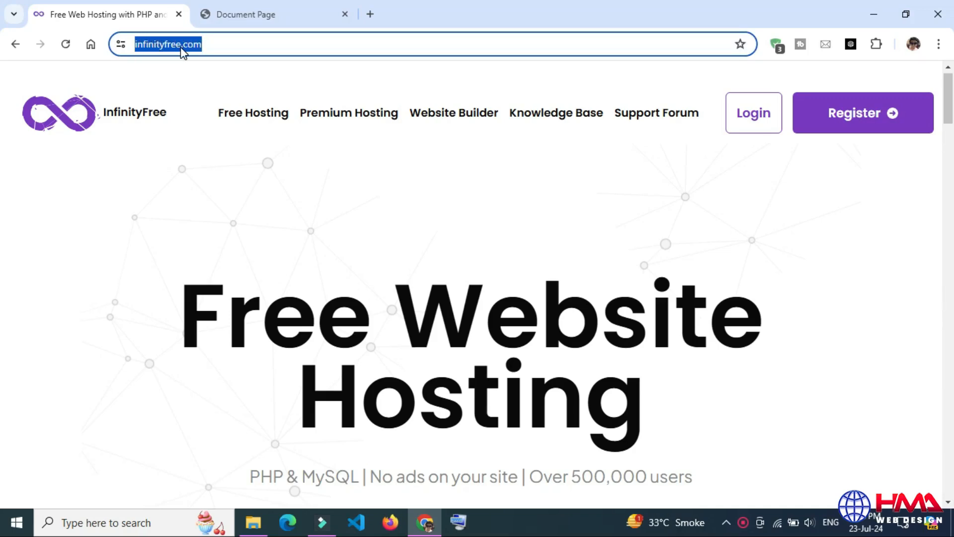
Step: Look over the InfinityFree home page and start the free account registration
{"action": "scroll", "scroll_direction": "down", "scroll_amount": 3}
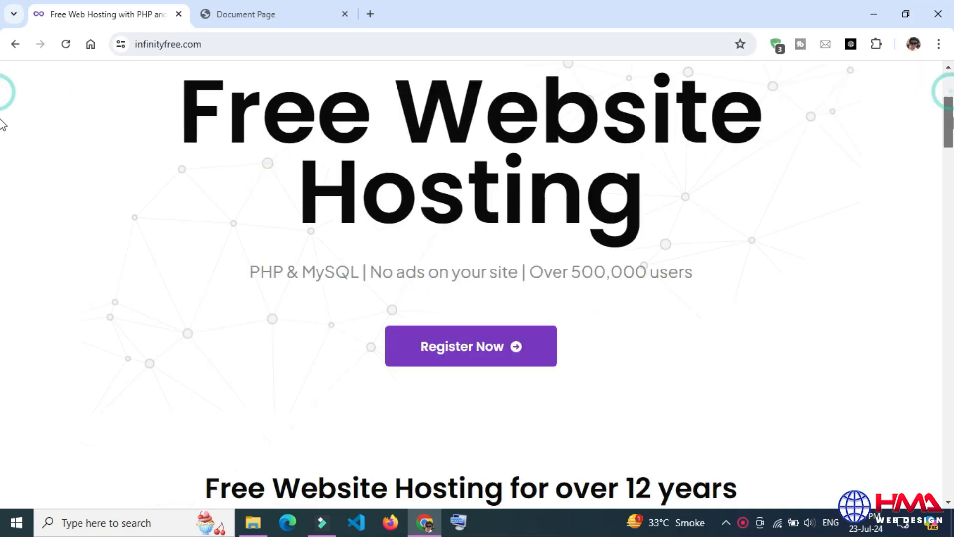
{"action": "scroll", "scroll_direction": "down", "scroll_amount": 3}
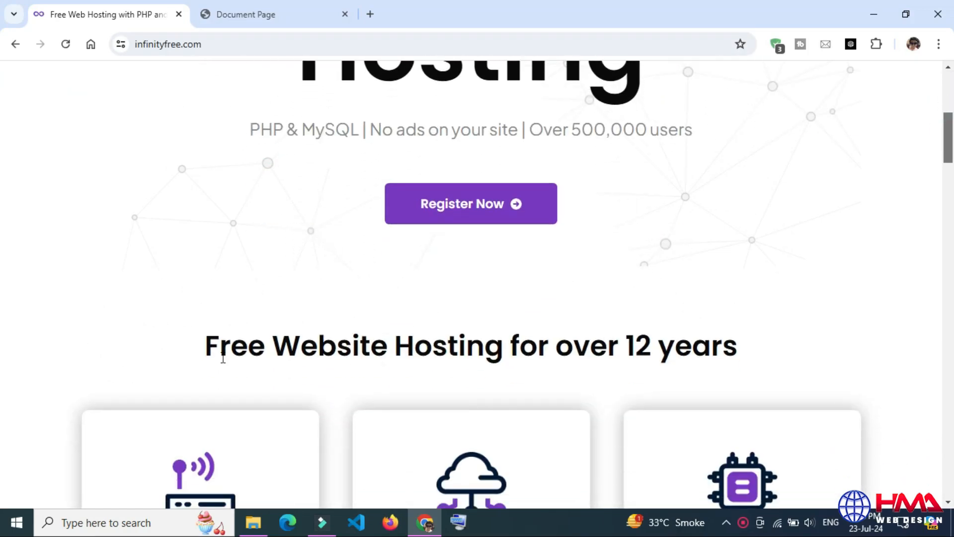
{"action": "scroll", "scroll_direction": "down", "scroll_amount": 3}
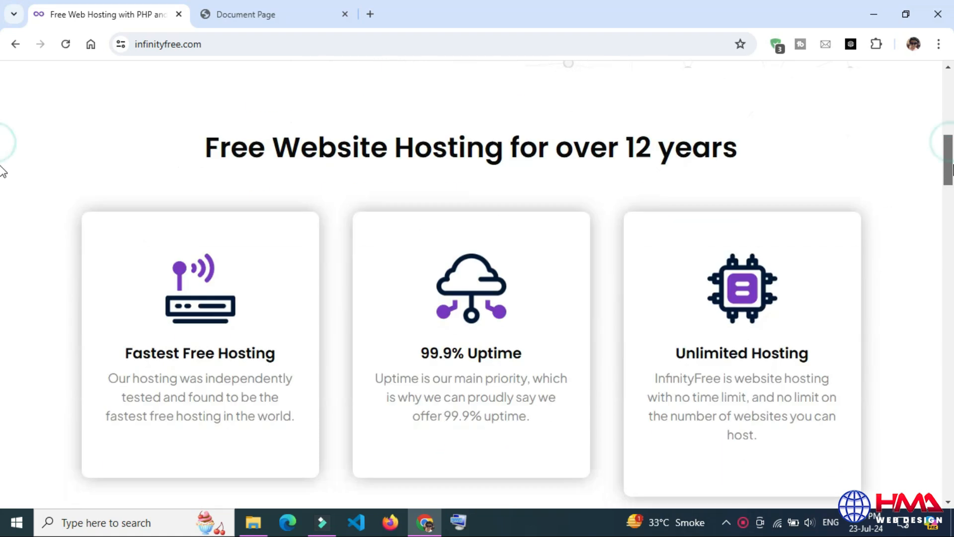
{"action": "scroll", "scroll_direction": "down", "scroll_amount": 3}
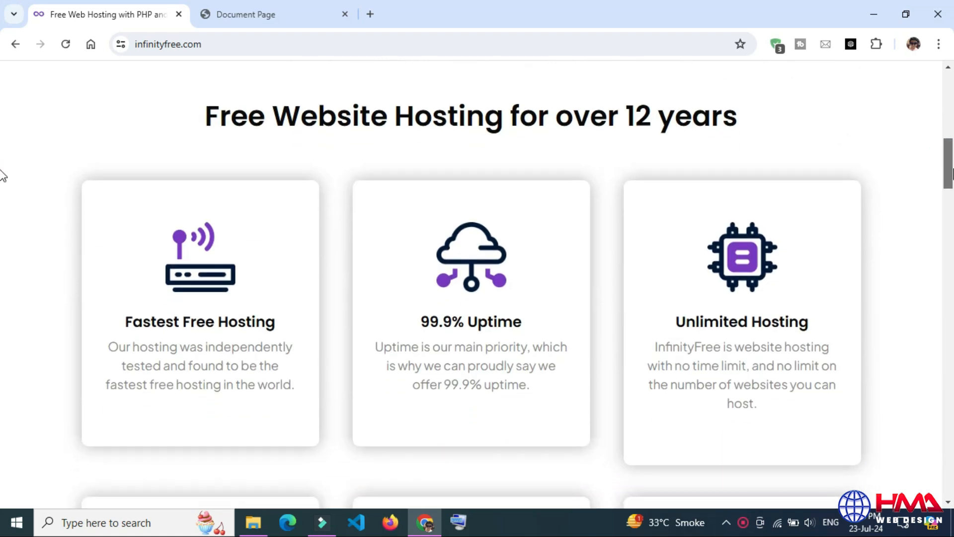
{"action": "scroll", "scroll_direction": "down", "scroll_amount": 3}
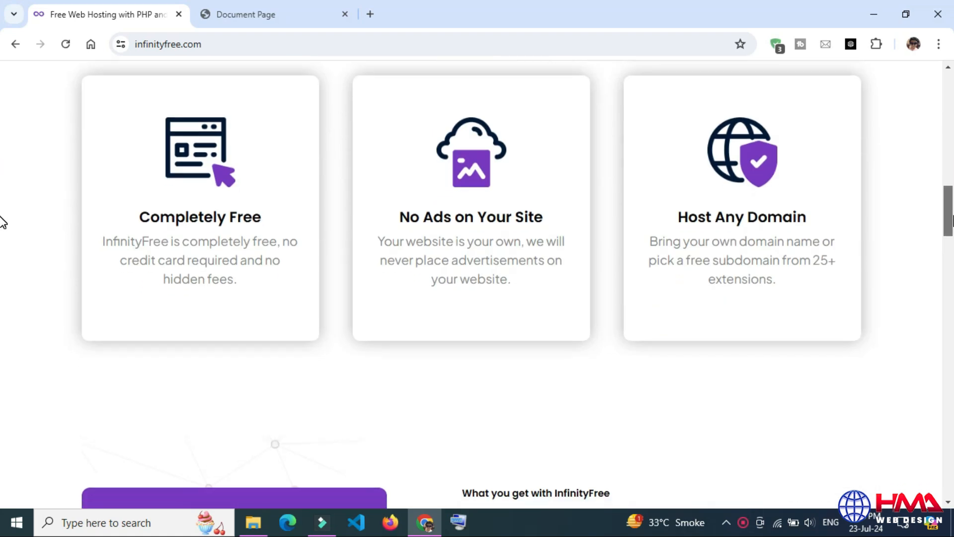
{"action": "scroll", "scroll_direction": "down", "scroll_amount": 3}
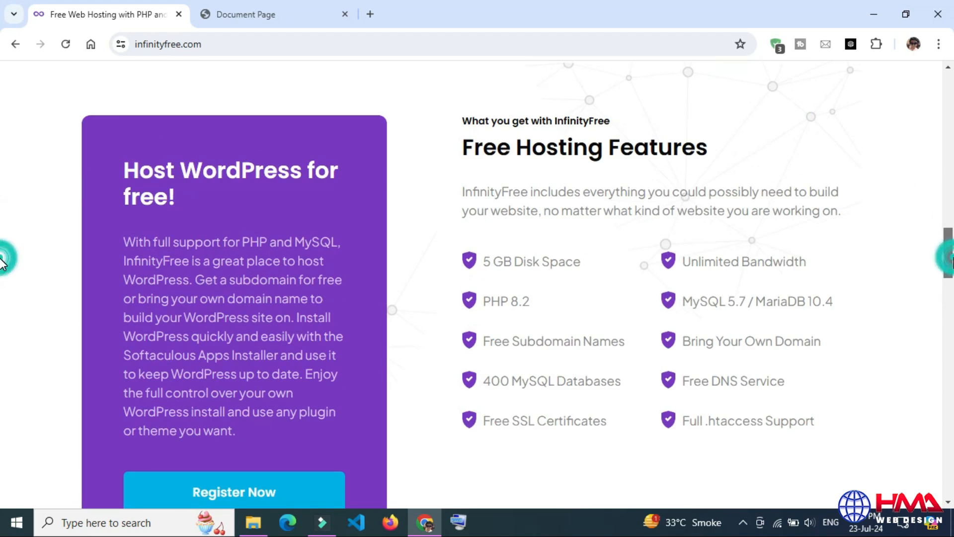
{"action": "scroll", "scroll_direction": "up", "scroll_amount": 3}
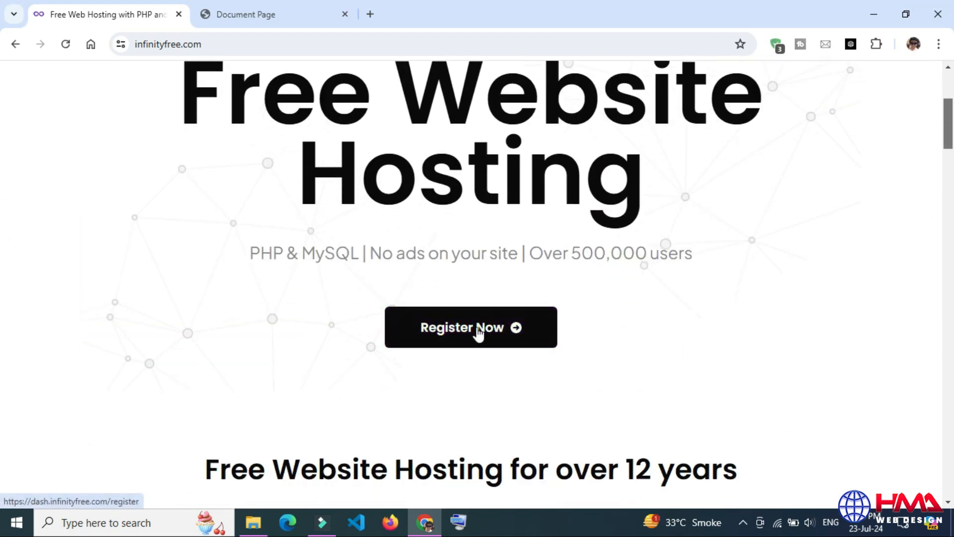
{"action": "left_click", "coordinate": [470, 327]}
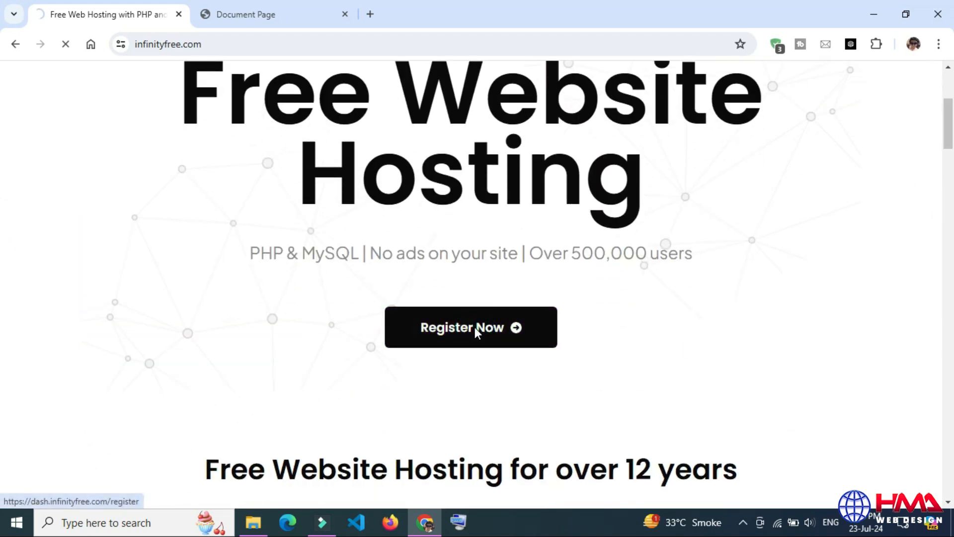
{"action": "left_click", "coordinate": [470, 327]}
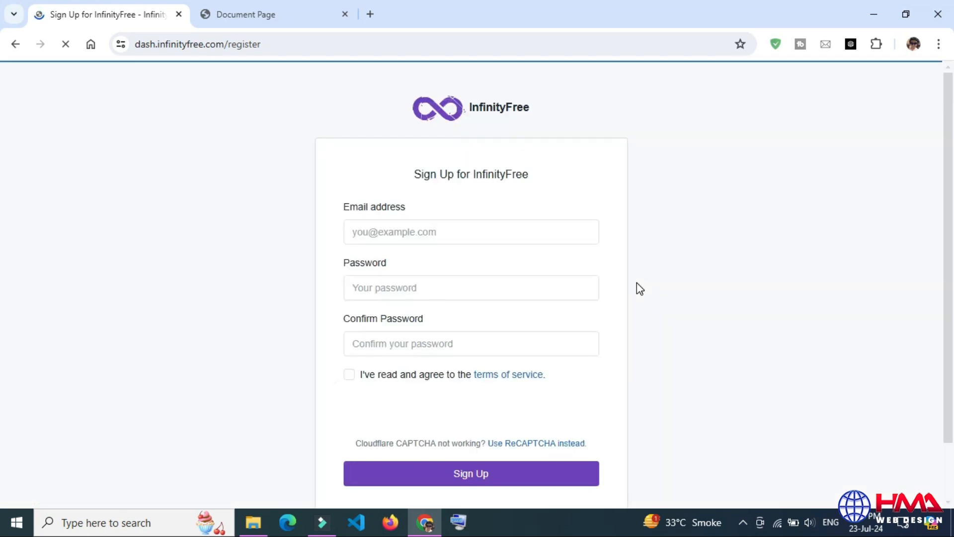
{"action": "mouse_move", "coordinate": [836, 221]}
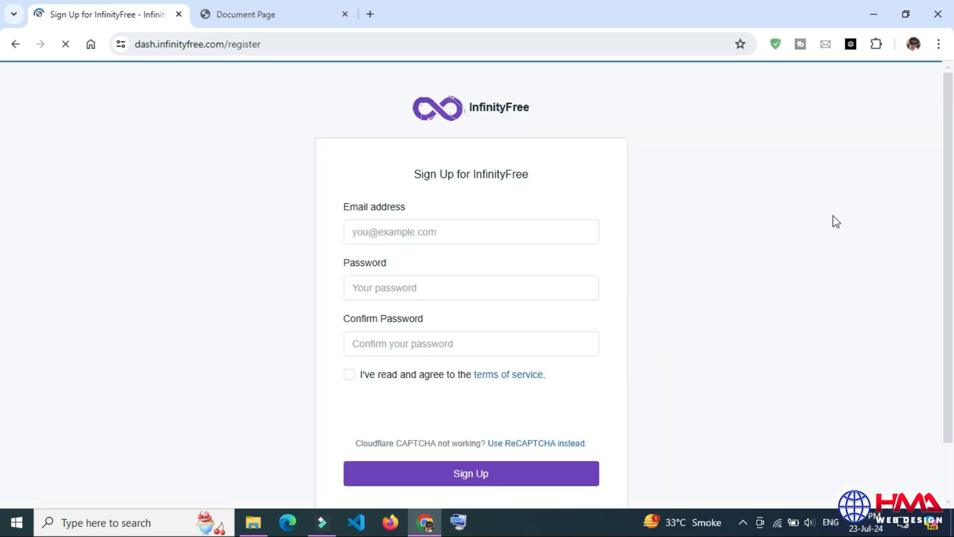
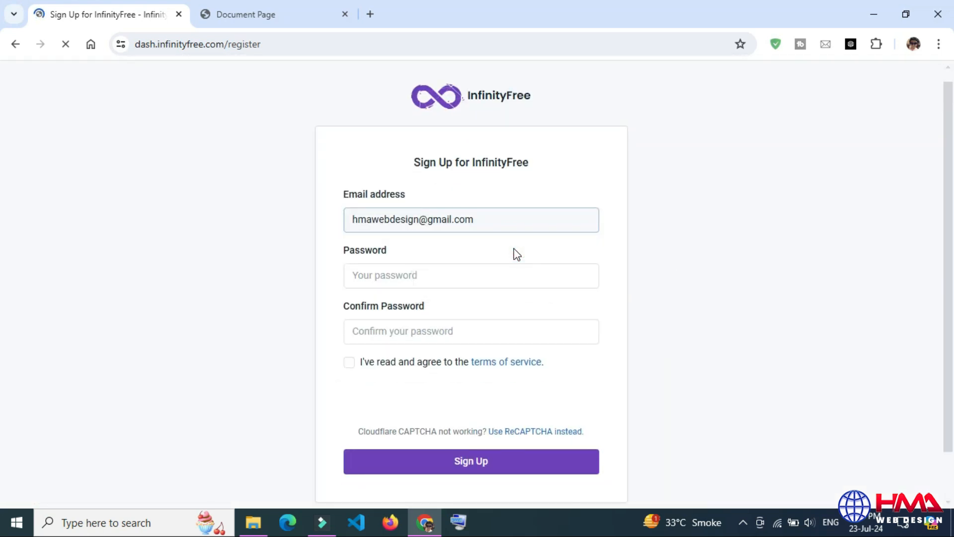
{"action": "left_click", "coordinate": [471, 276]}
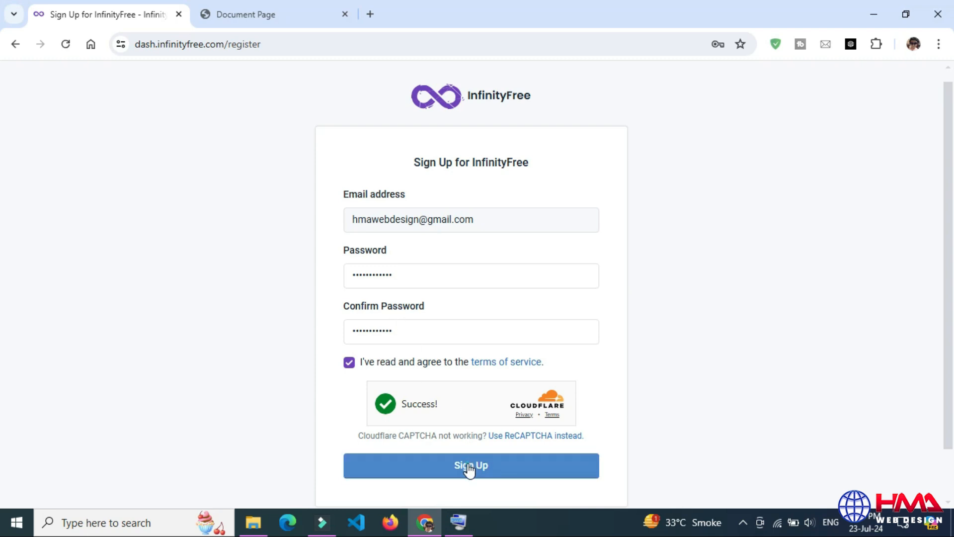
{"action": "left_click", "coordinate": [470, 465]}
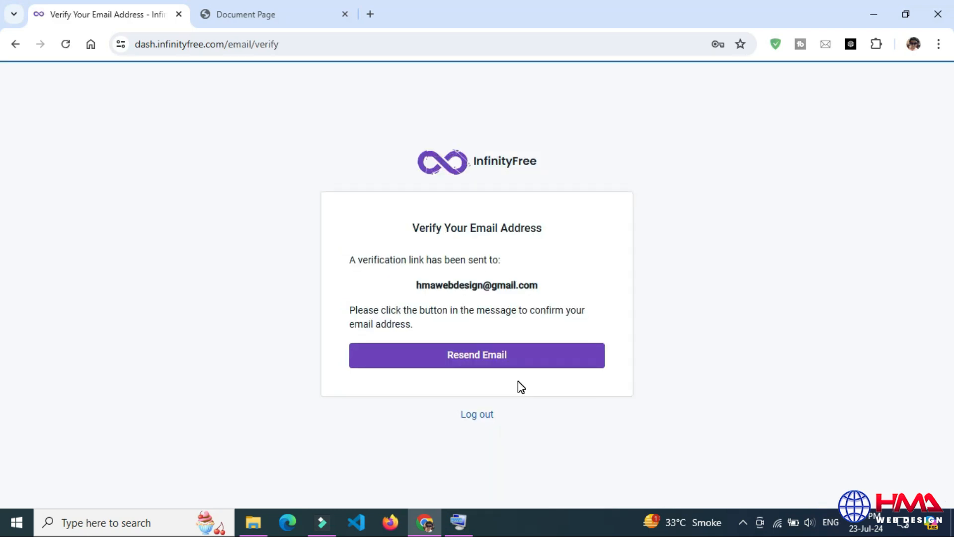
Step: In Gmail, confirm the InfinityFree verification email, landing on the Hosting Accounts dashboard
{"action": "left_click", "coordinate": [370, 14]}
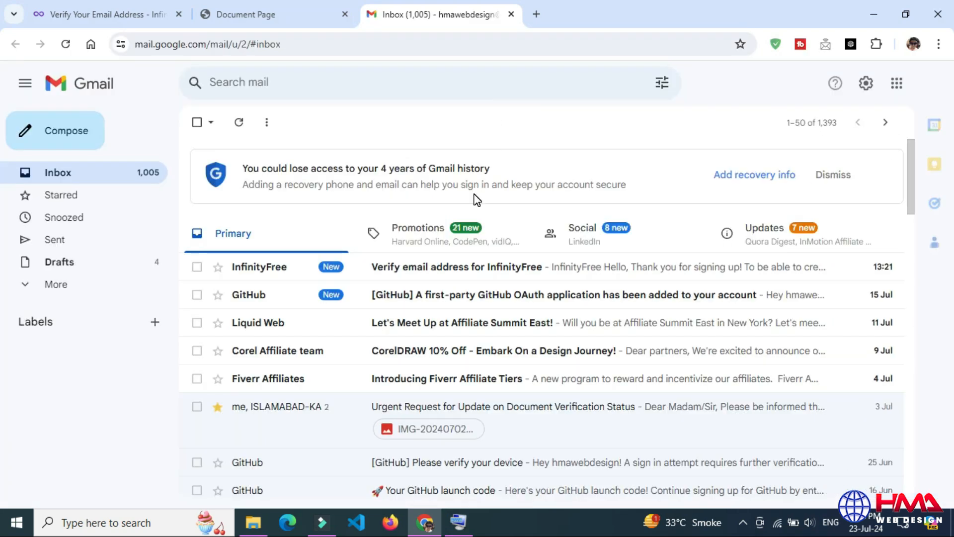
{"action": "mouse_move", "coordinate": [464, 270]}
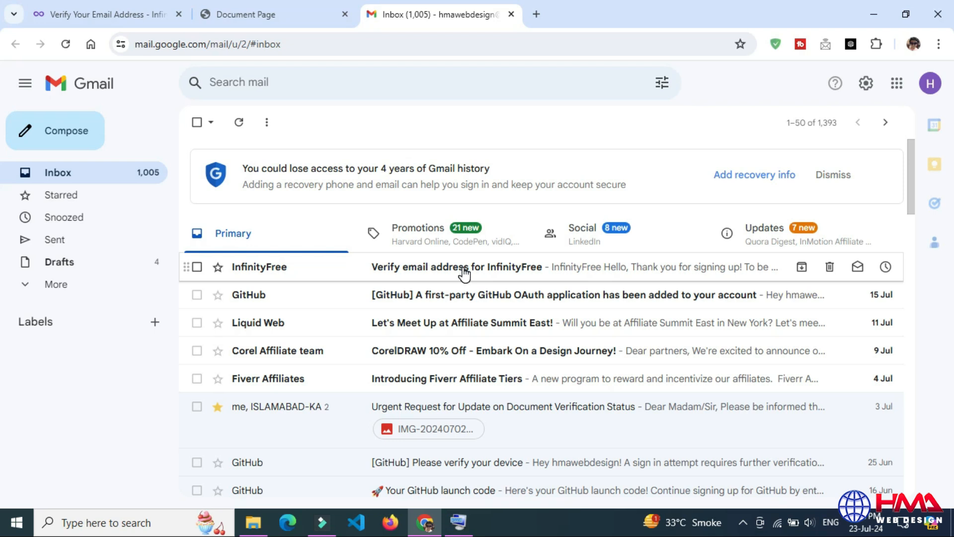
{"action": "left_click", "coordinate": [462, 267]}
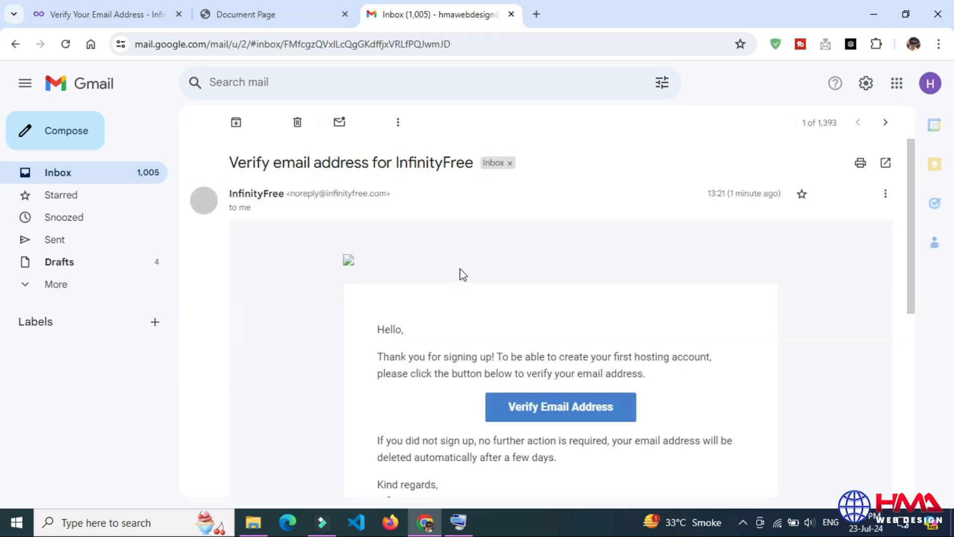
{"action": "left_click", "coordinate": [559, 406]}
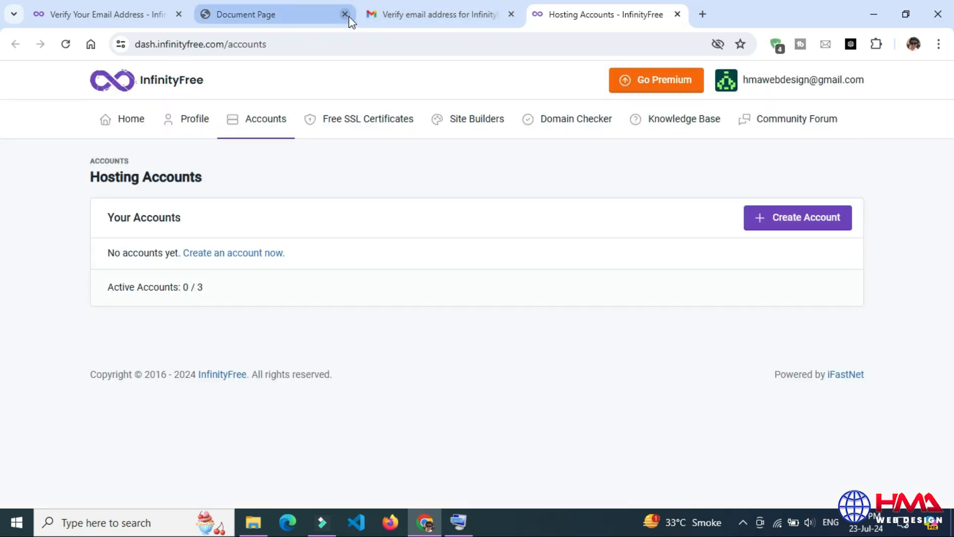
Step: Close the Document Page and Gmail tabs and start creating a new hosting account
{"action": "left_click", "coordinate": [345, 14]}
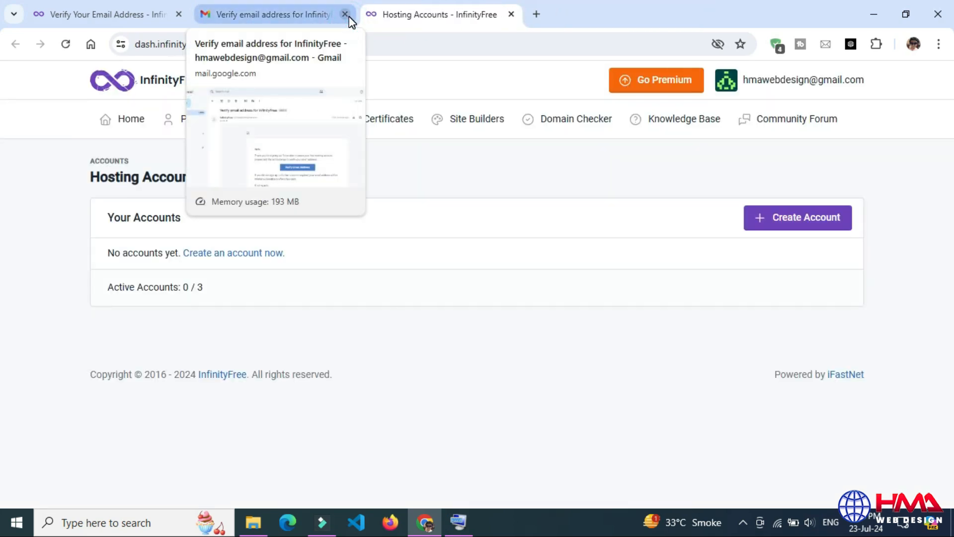
{"action": "left_click", "coordinate": [346, 14]}
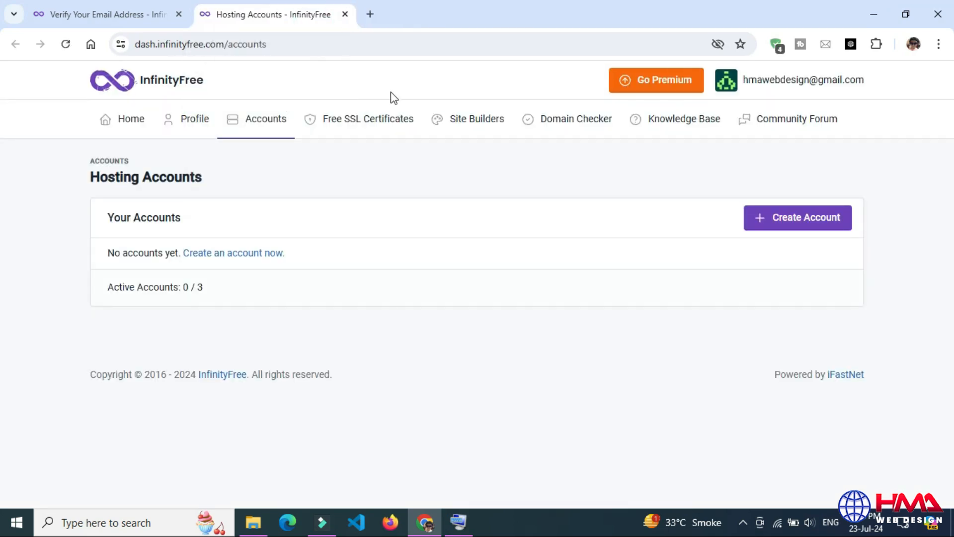
{"action": "mouse_move", "coordinate": [329, 184]}
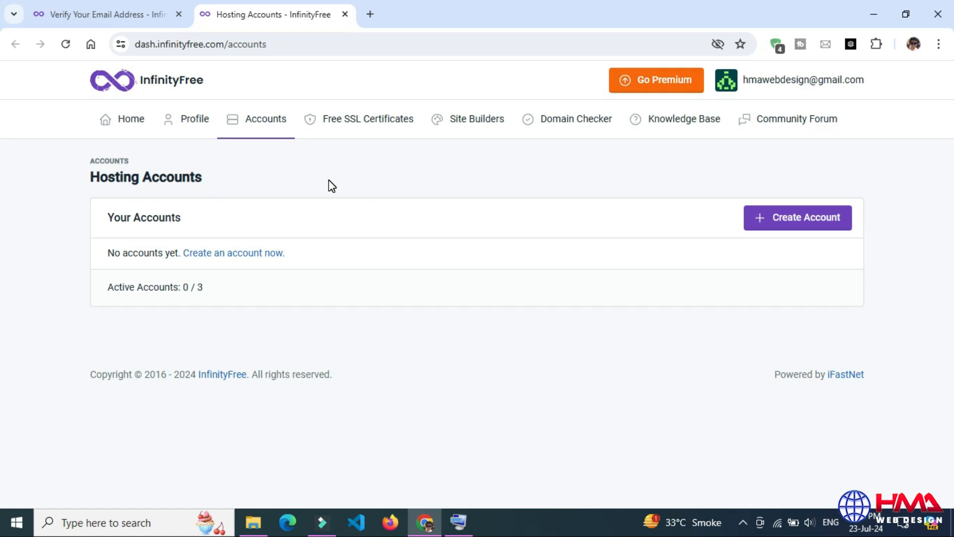
{"action": "left_click", "coordinate": [798, 218]}
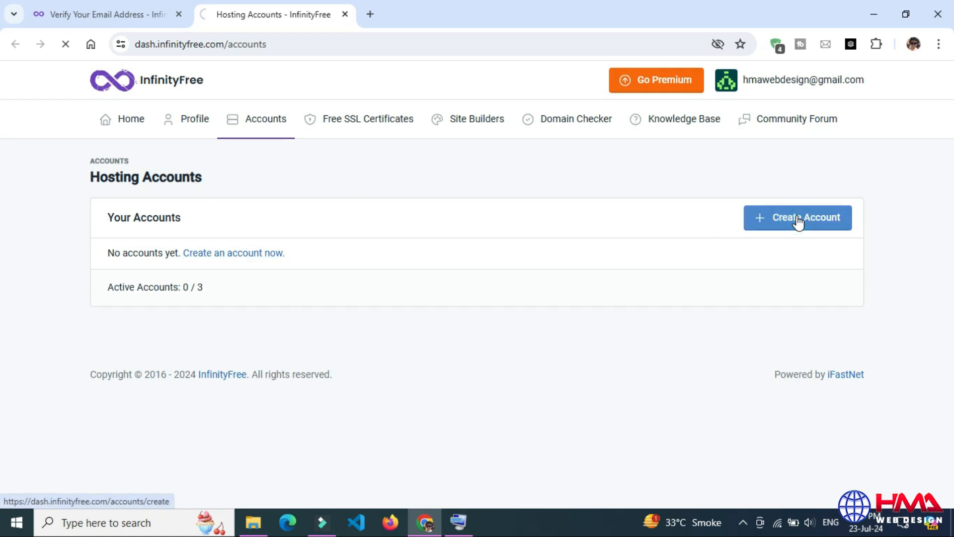
{"action": "left_click", "coordinate": [797, 217]}
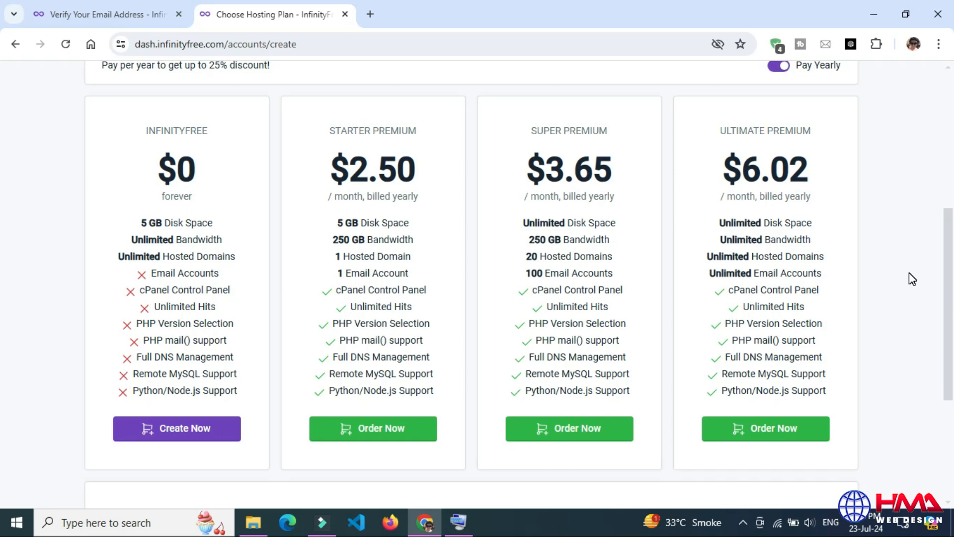
Step: Choose the free $0 plan and the .rf.gd extension, keeping the free subdomain option
{"action": "left_click", "coordinate": [177, 428]}
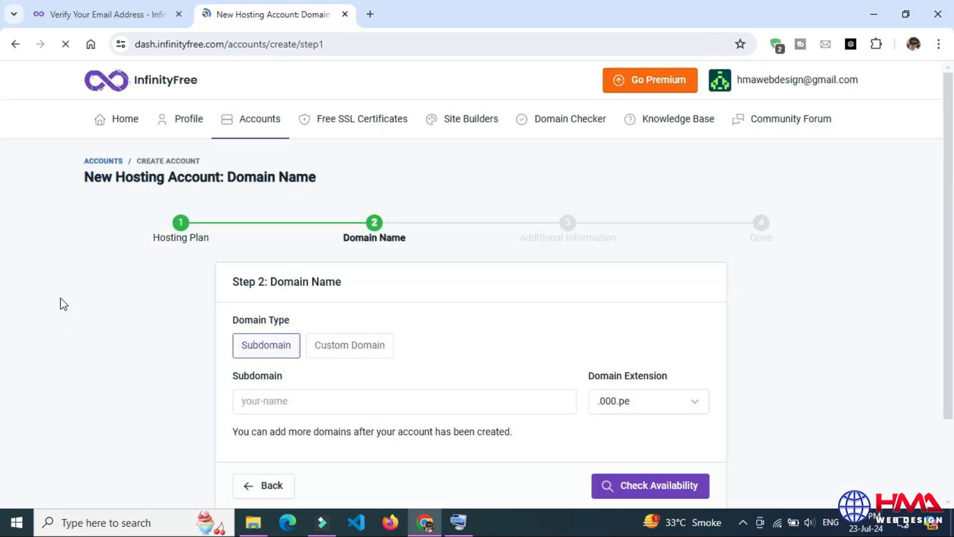
{"action": "scroll", "scroll_direction": "down", "scroll_amount": 3}
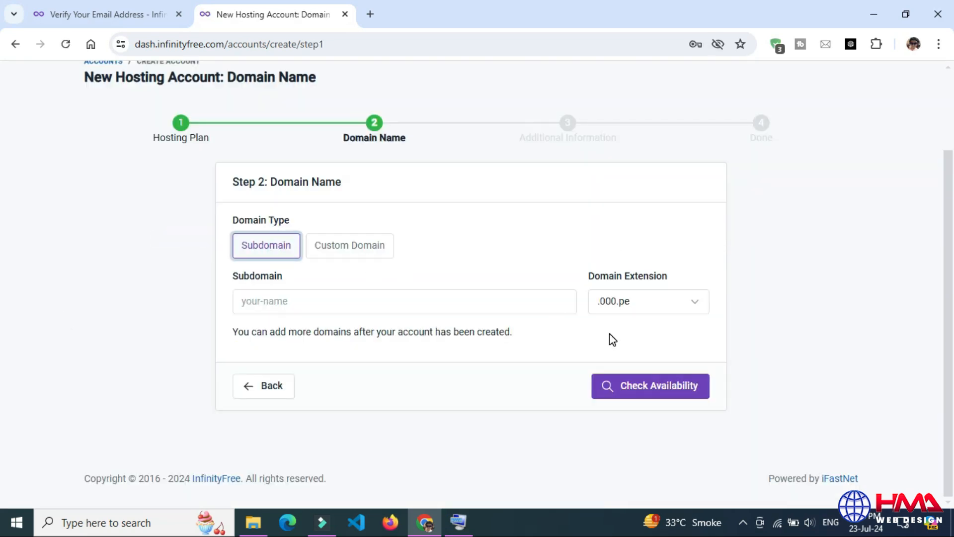
{"action": "left_click", "coordinate": [647, 300]}
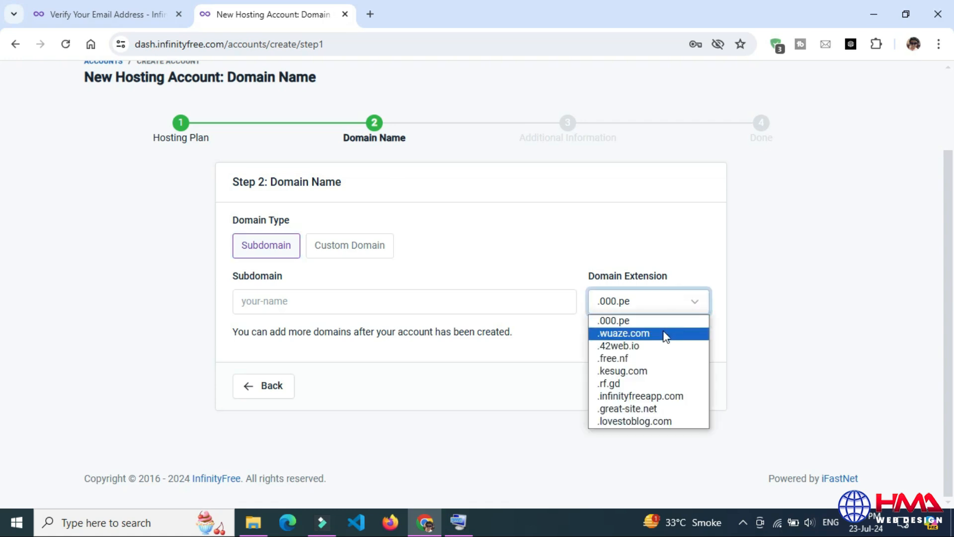
{"action": "left_click", "coordinate": [349, 244]}
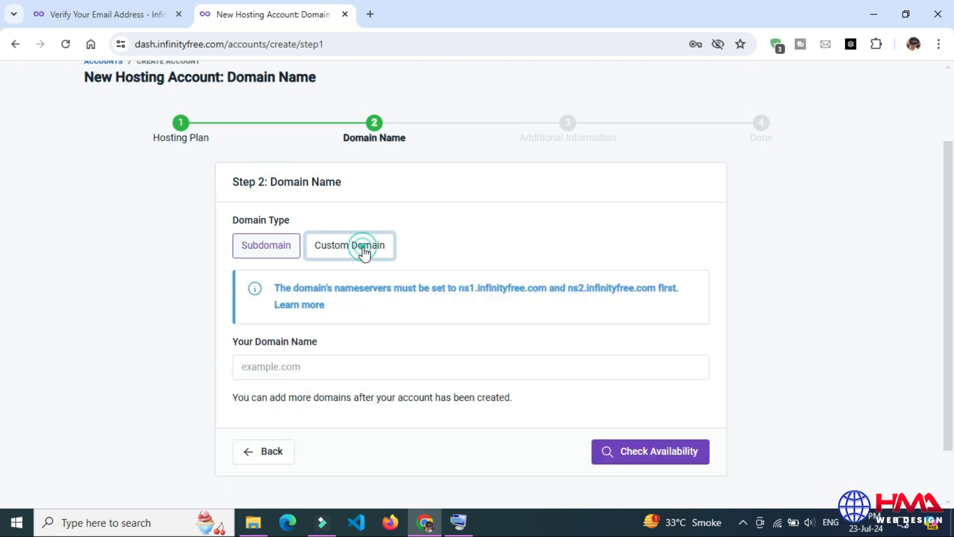
{"action": "left_click", "coordinate": [349, 244]}
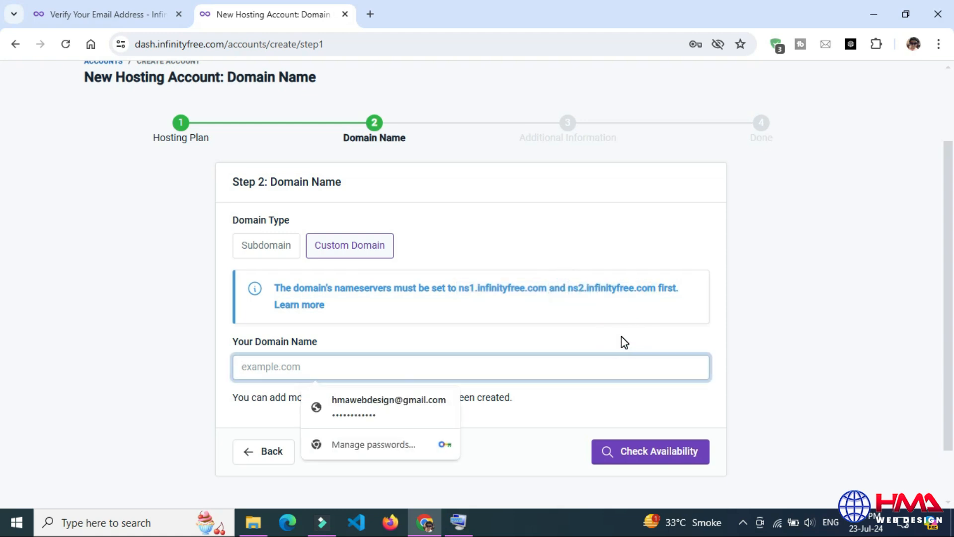
{"action": "left_click", "coordinate": [265, 246]}
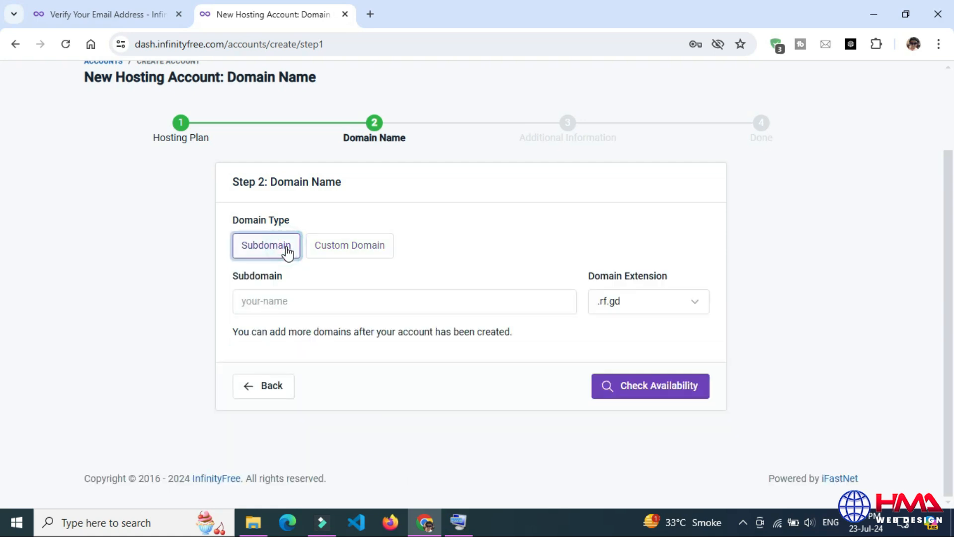
{"action": "left_click", "coordinate": [404, 302]}
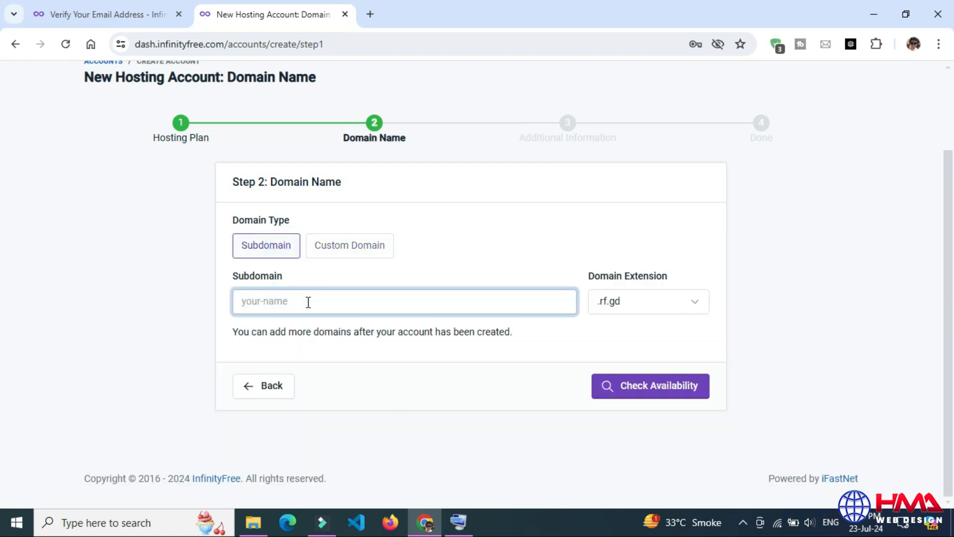
Step: Enter the subdomain name hmawebdesign and check its availability
{"action": "type", "text": "jhmawebdesifgn"}
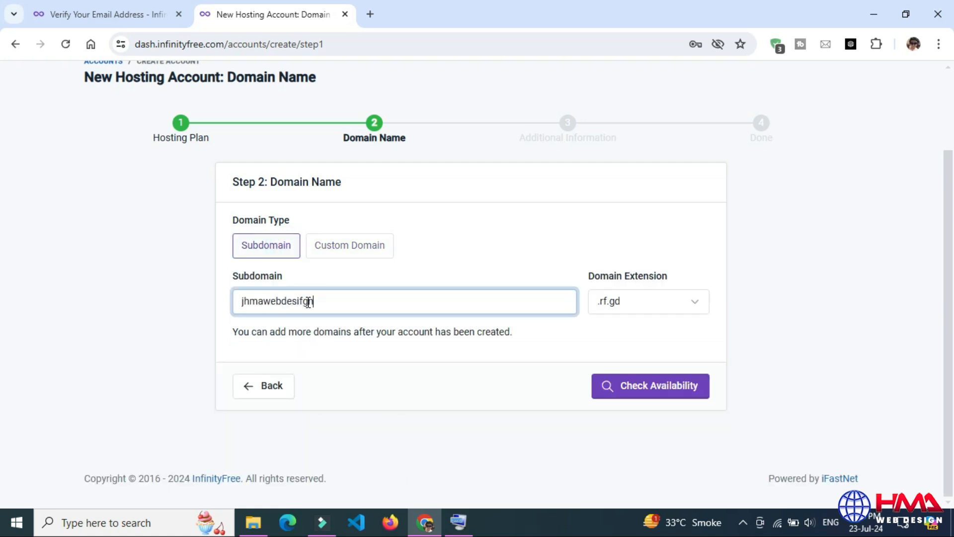
{"action": "left_click", "coordinate": [649, 386]}
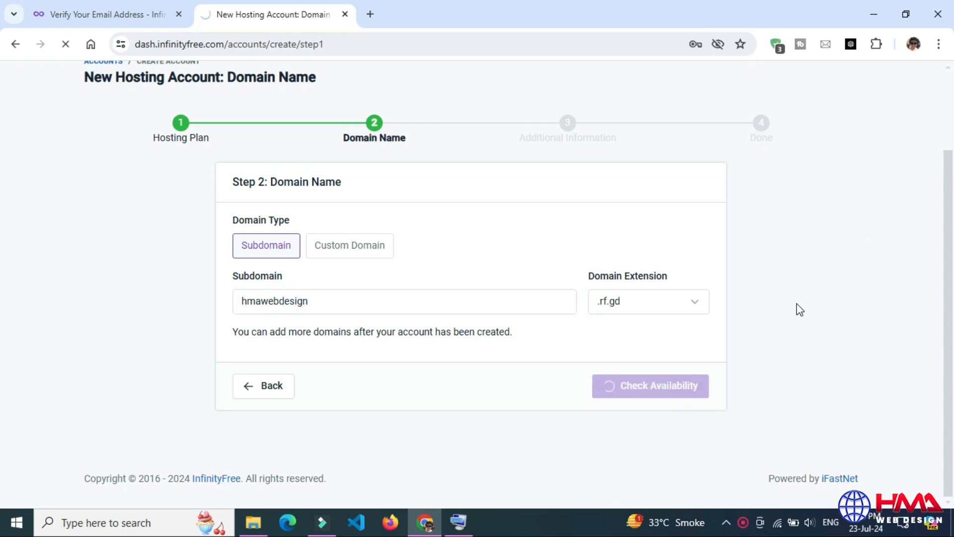
Step: Create the hmawebdesign.rf.gd hosting account with the generated password hidden and email consent approved
{"action": "left_click", "coordinate": [649, 386]}
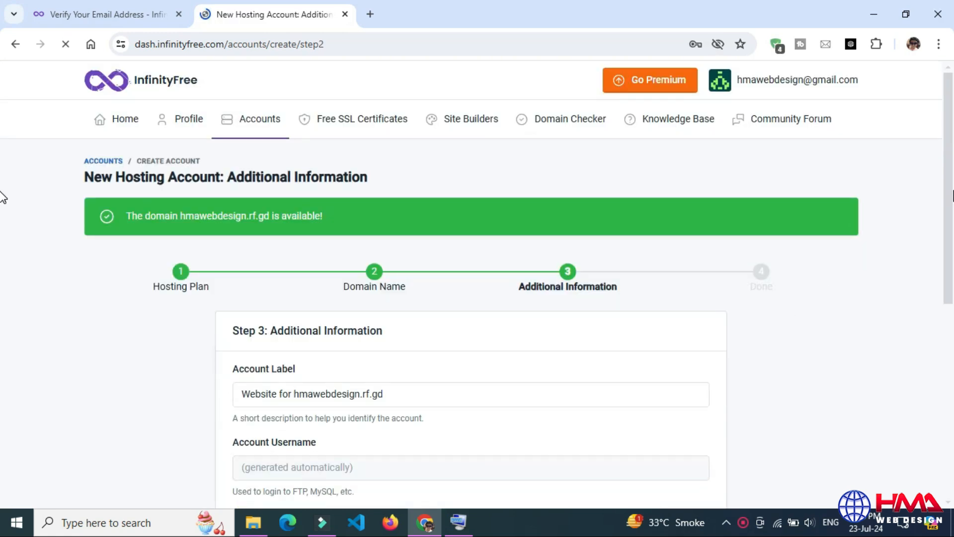
{"action": "scroll", "scroll_direction": "down", "scroll_amount": 3}
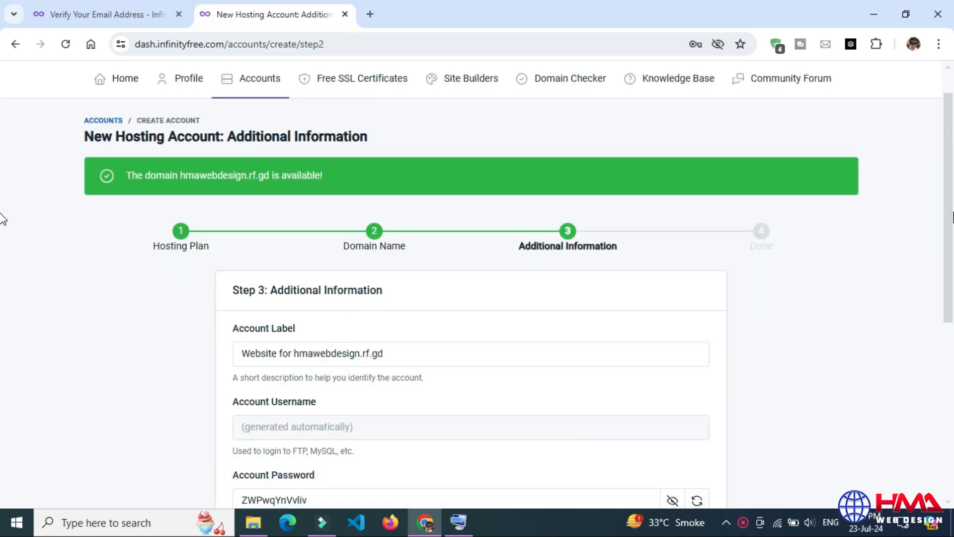
{"action": "scroll", "scroll_direction": "down", "scroll_amount": 3}
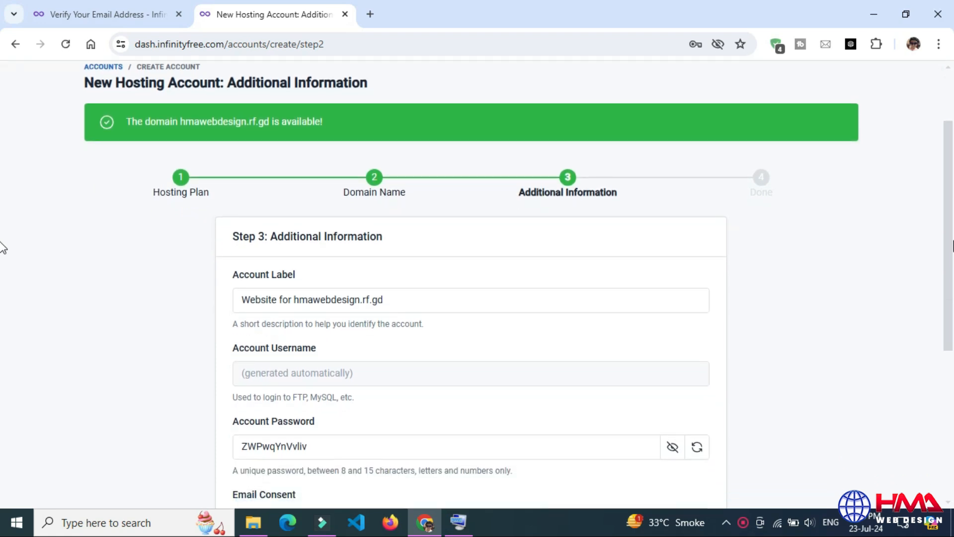
{"action": "scroll", "scroll_direction": "down", "scroll_amount": 3}
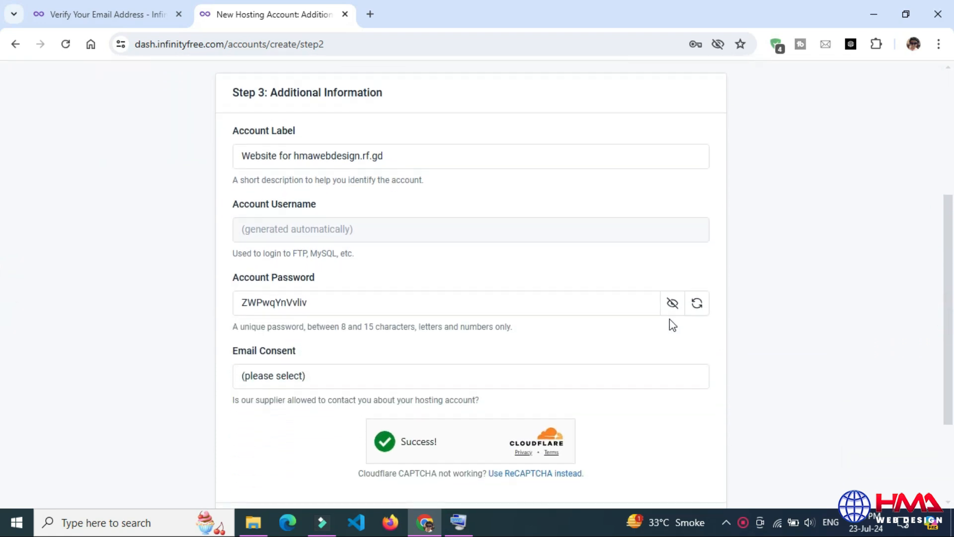
{"action": "left_click", "coordinate": [672, 302]}
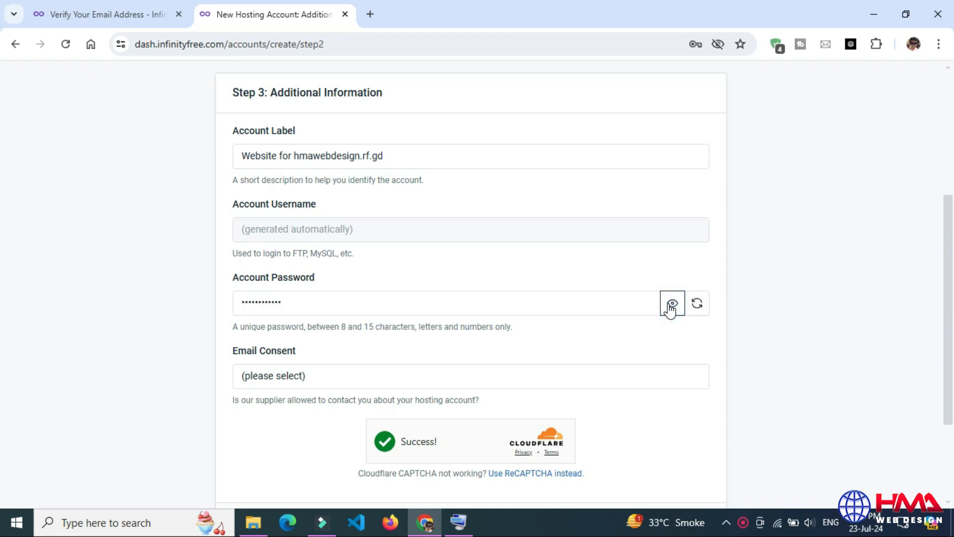
{"action": "scroll", "scroll_direction": "down", "scroll_amount": 3}
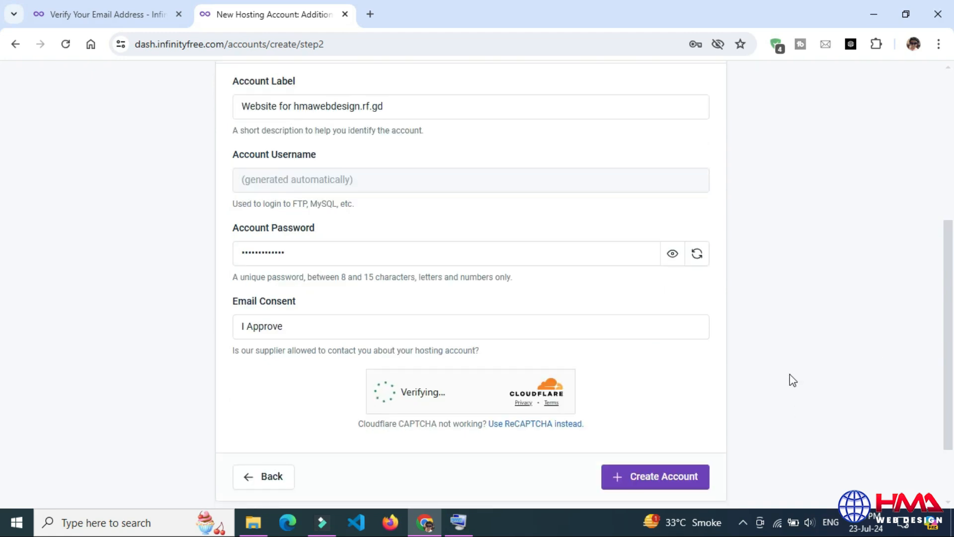
{"action": "left_click", "coordinate": [655, 476]}
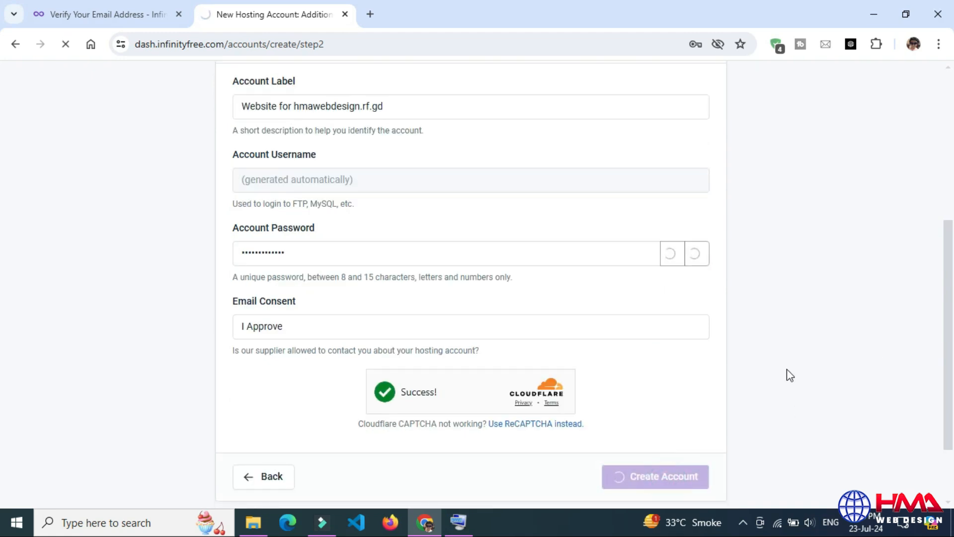
{"action": "left_click", "coordinate": [655, 476]}
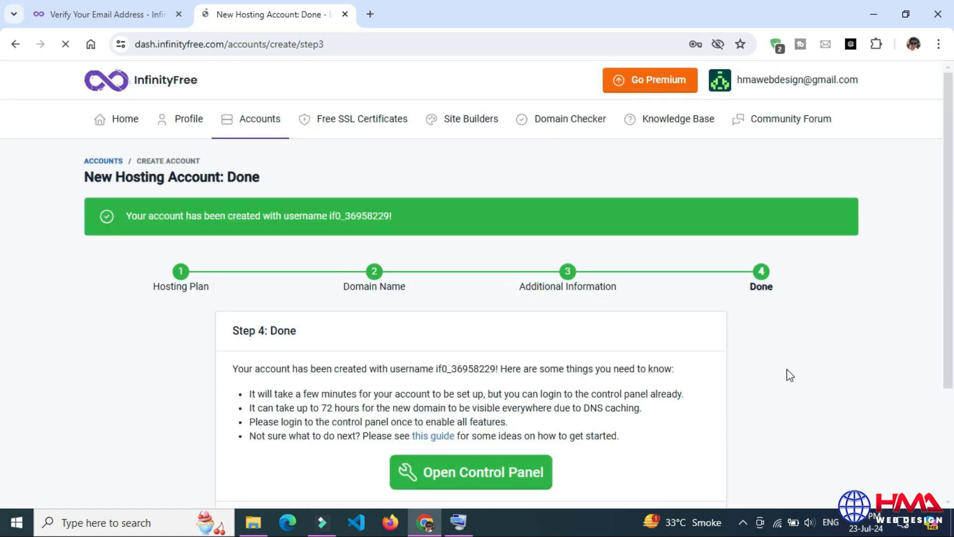
Step: Open the control panel for the new hosting account from the Done page
{"action": "scroll", "scroll_direction": "down", "scroll_amount": 3}
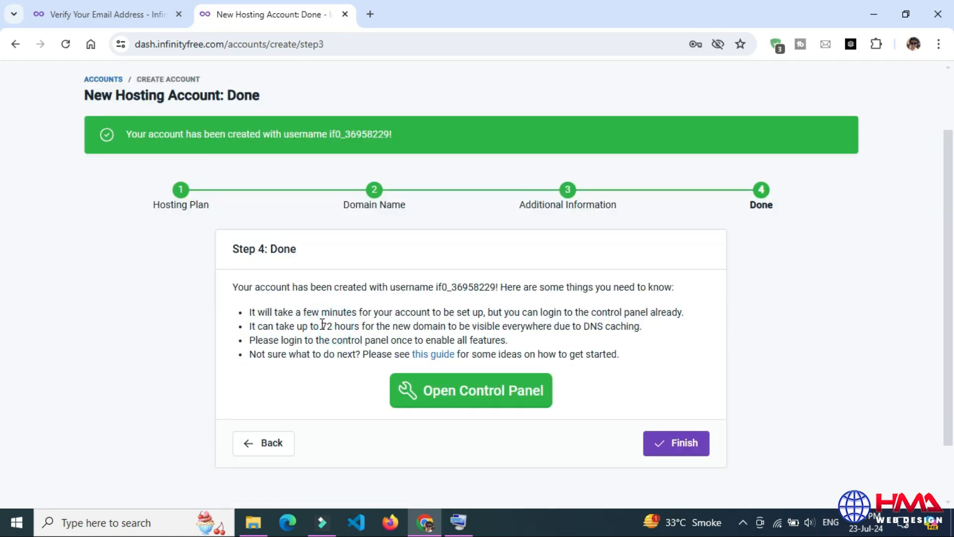
{"action": "mouse_move", "coordinate": [516, 329]}
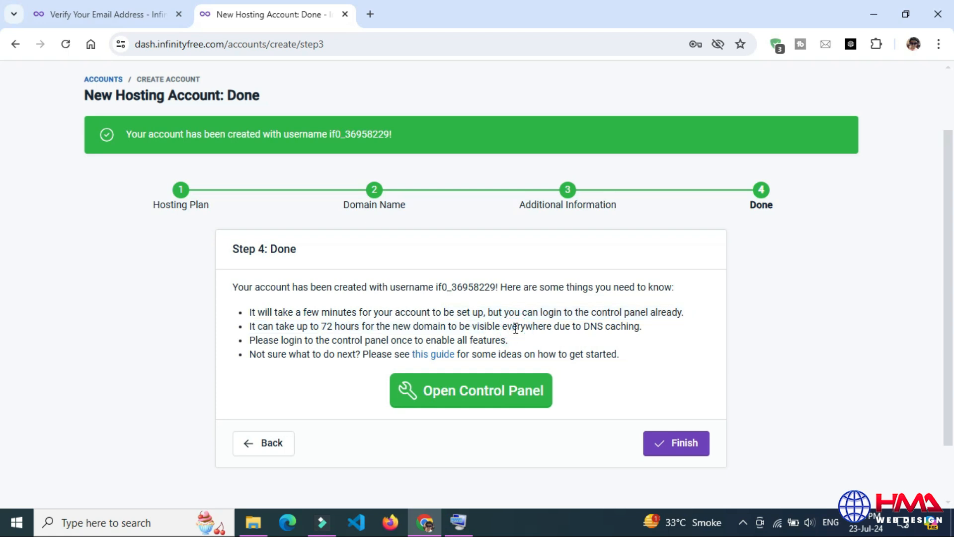
{"action": "left_click", "coordinate": [470, 390]}
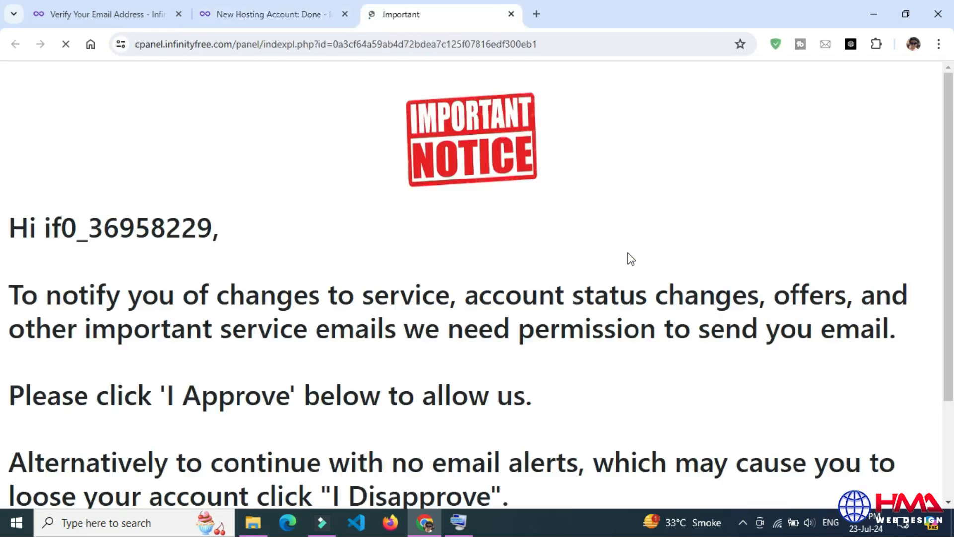
Step: Approve the host's permission to send account emails so the dashboard loads
{"action": "scroll", "scroll_direction": "down", "scroll_amount": 3}
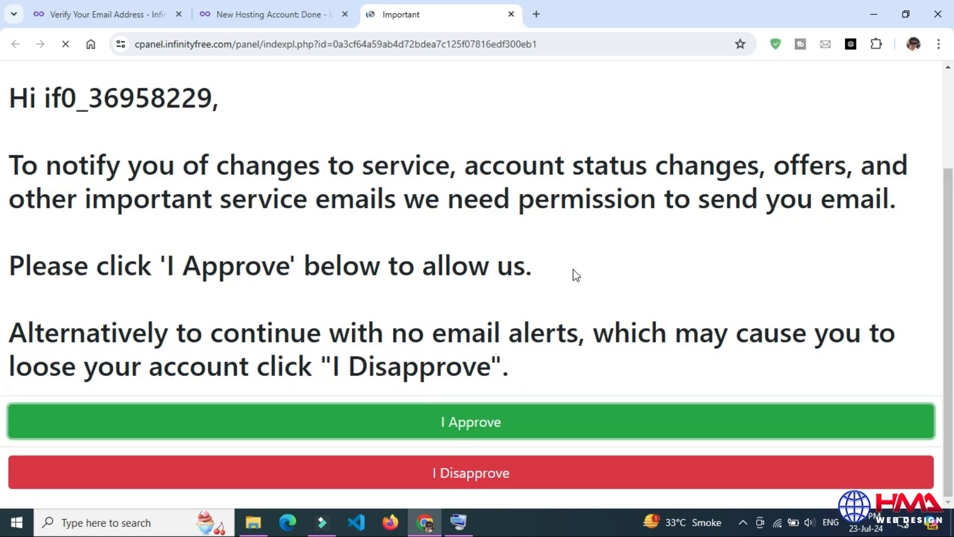
{"action": "left_click", "coordinate": [470, 421]}
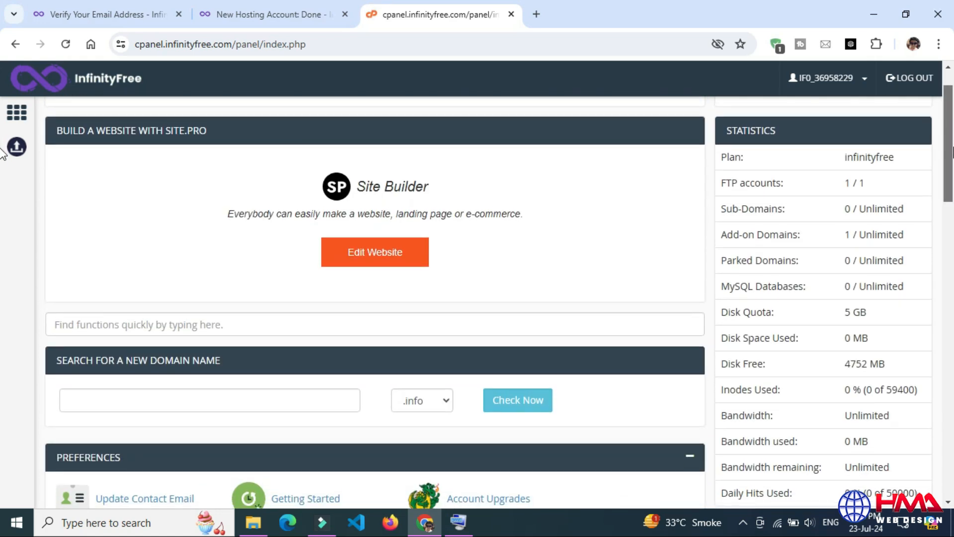
Step: Review the control panel's files, databases and domain sections, then return to the Done page
{"action": "scroll", "scroll_direction": "down", "scroll_amount": 3}
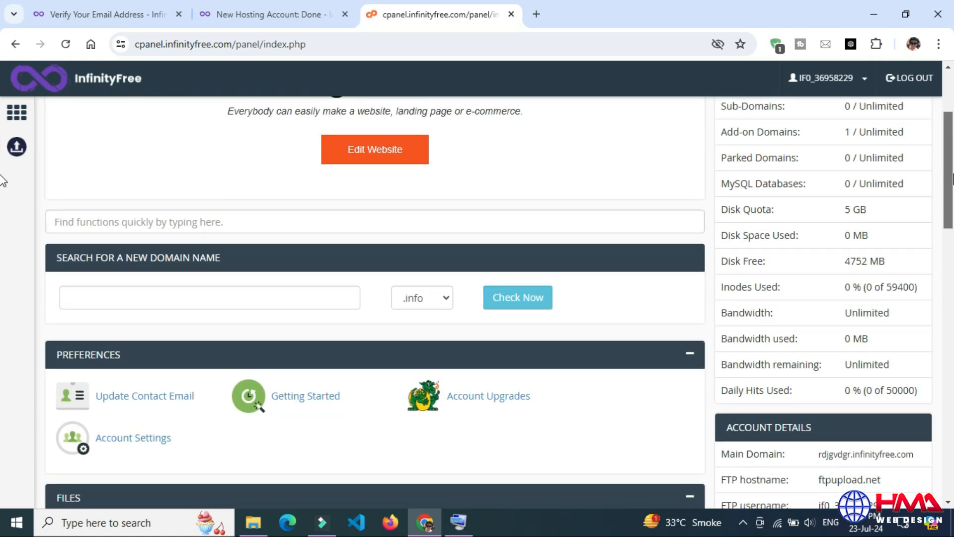
{"action": "scroll", "scroll_direction": "down", "scroll_amount": 3}
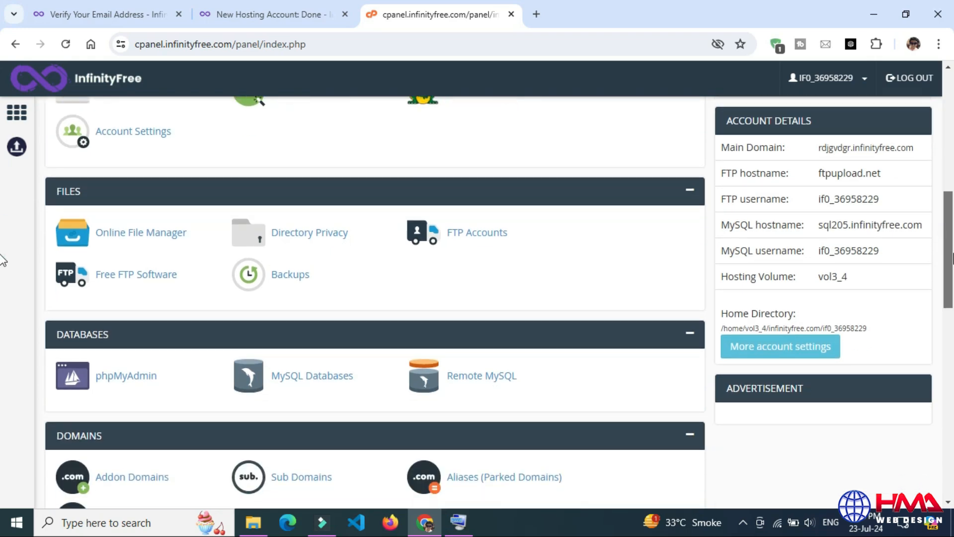
{"action": "scroll", "scroll_direction": "up", "scroll_amount": 3}
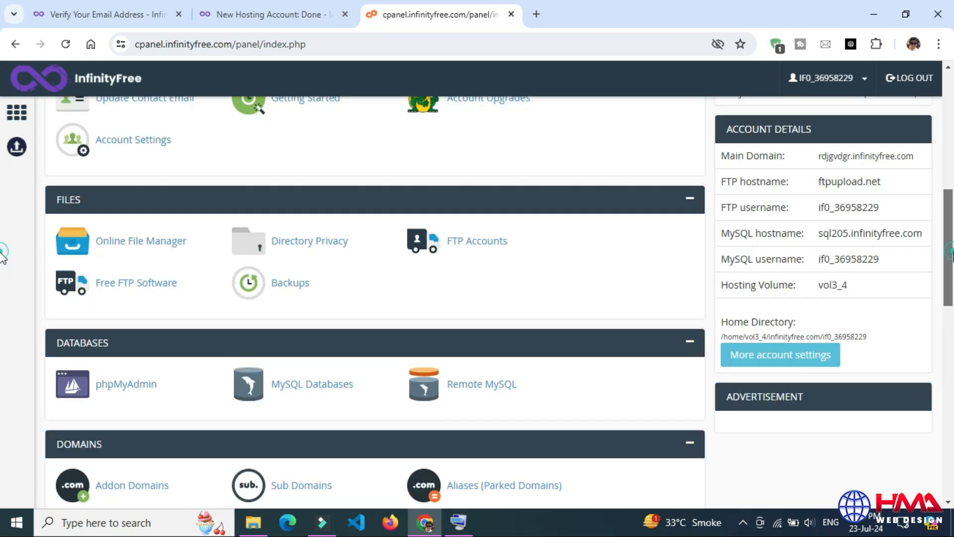
{"action": "left_click", "coordinate": [271, 14]}
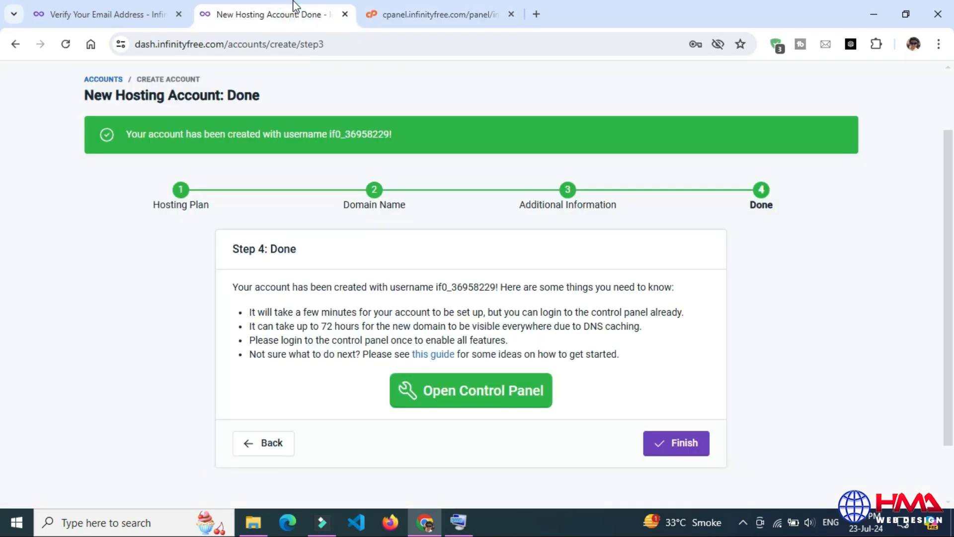
Step: Finish setup, showing hmawebdesign.rf.gd active in the Hosting Accounts list
{"action": "scroll", "scroll_direction": "up", "scroll_amount": 3}
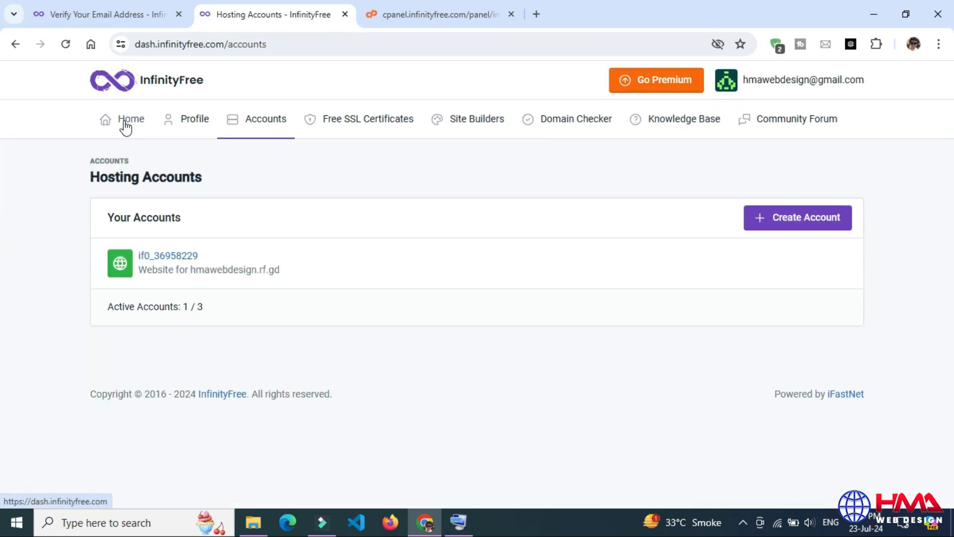
{"action": "mouse_move", "coordinate": [183, 202]}
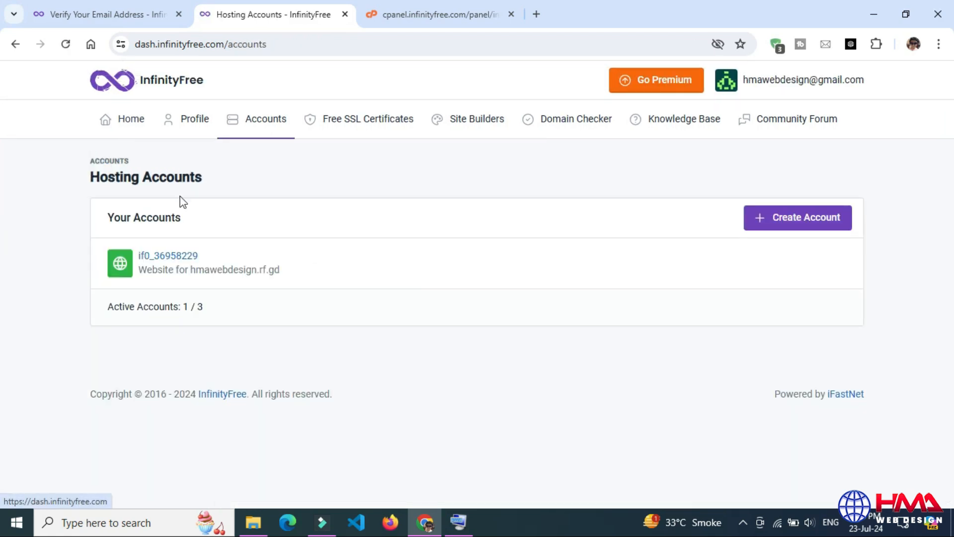
{"action": "left_click", "coordinate": [167, 255]}
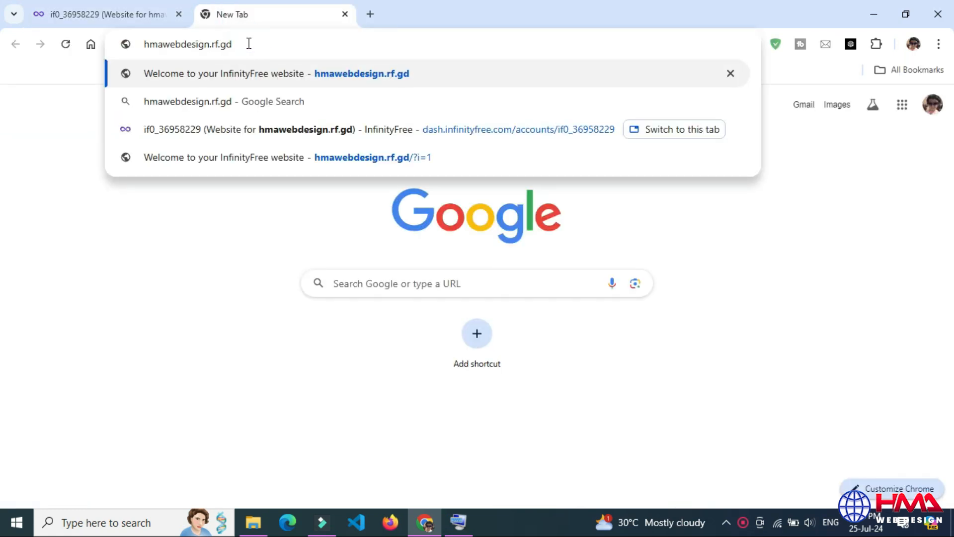
Step: Visit hmawebdesign.rf.gd to confirm it is live, then return to the account page for the file manager
{"action": "left_click", "coordinate": [287, 157]}
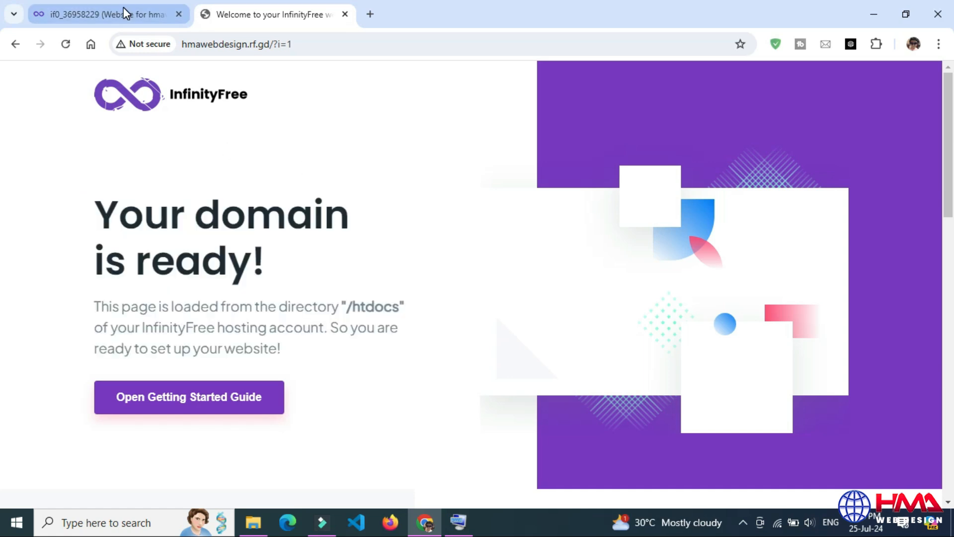
{"action": "left_click", "coordinate": [103, 14]}
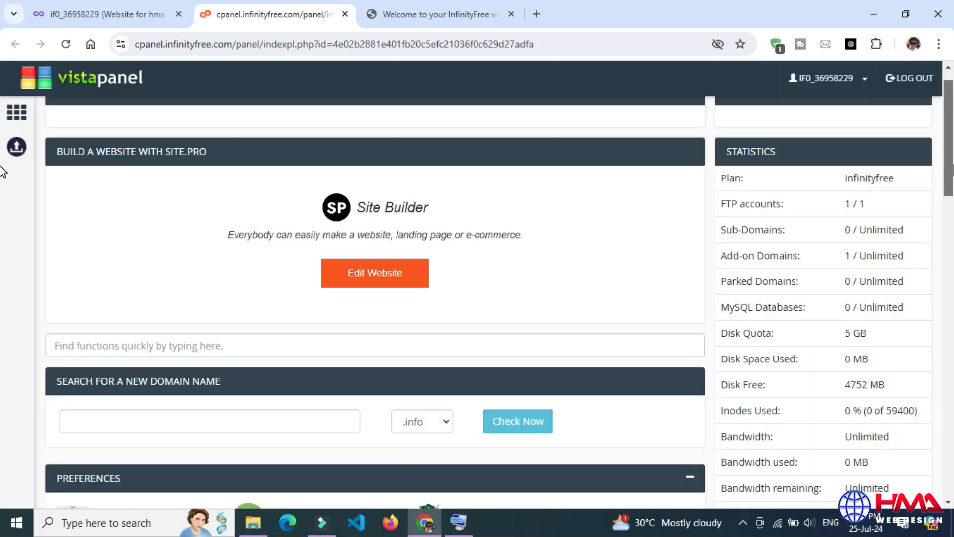
{"action": "scroll", "scroll_direction": "down", "scroll_amount": 3}
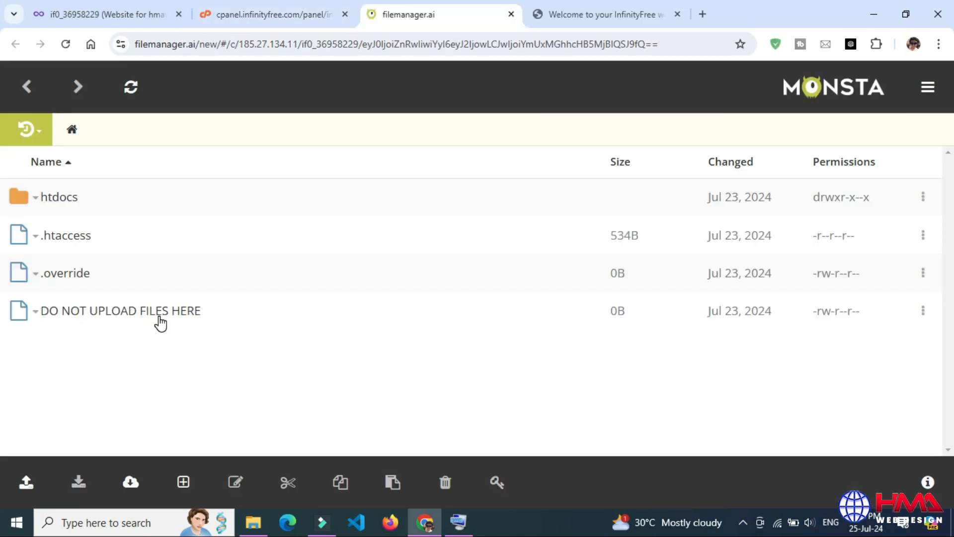
{"action": "mouse_move", "coordinate": [58, 201]}
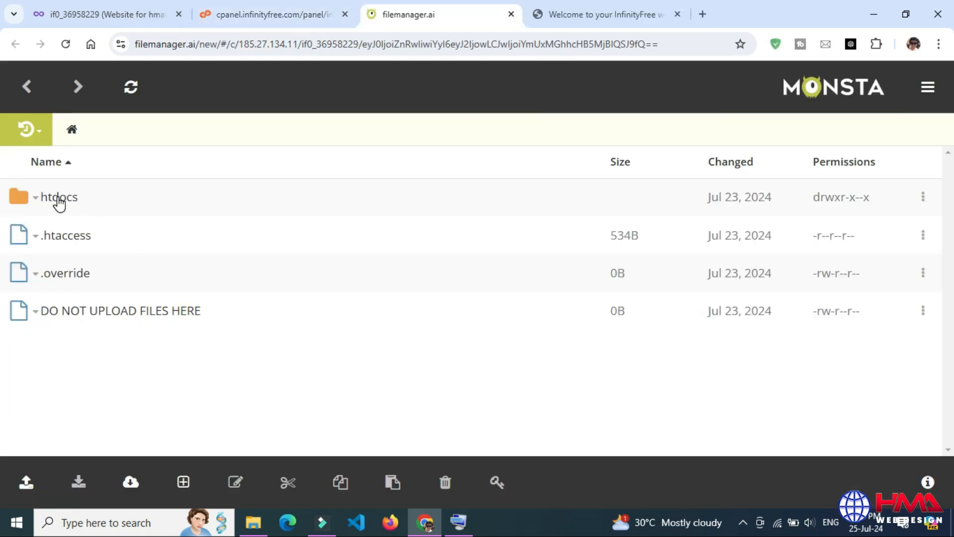
Step: Enter the htdocs folder and start an upload from the bottom toolbar
{"action": "double_click", "coordinate": [58, 197]}
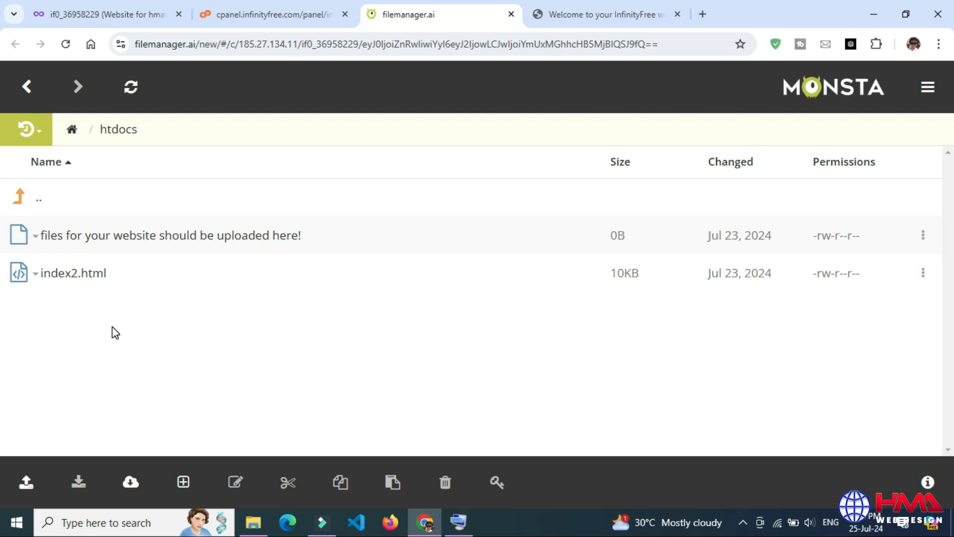
{"action": "mouse_move", "coordinate": [26, 482]}
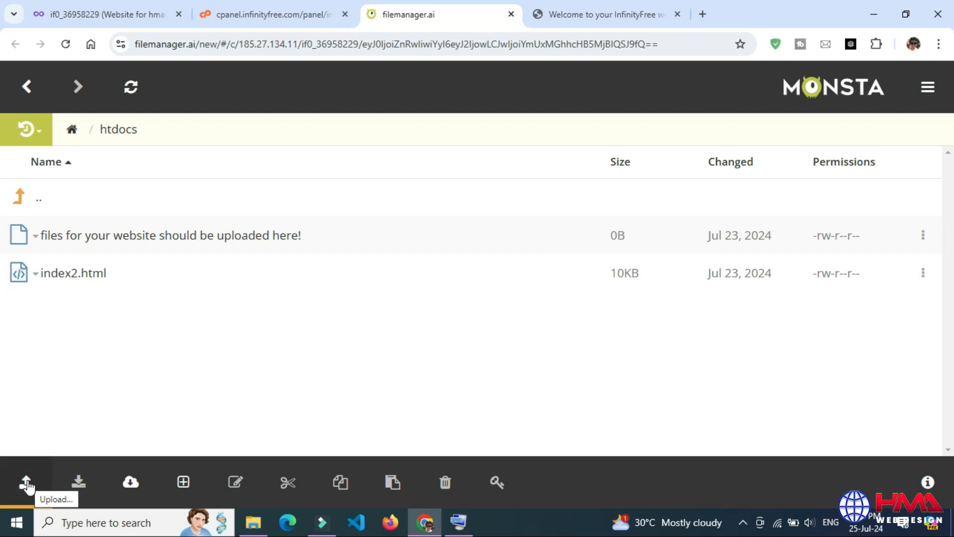
{"action": "left_click", "coordinate": [26, 481]}
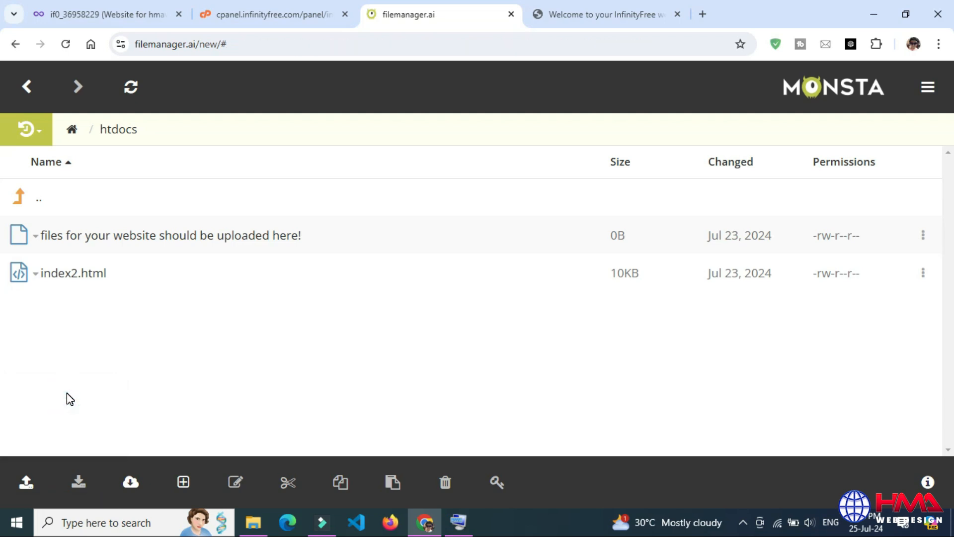
Step: Upload the five homepage files — index.html, background and banner images, workspace file — into htdocs
{"action": "left_click", "coordinate": [26, 482]}
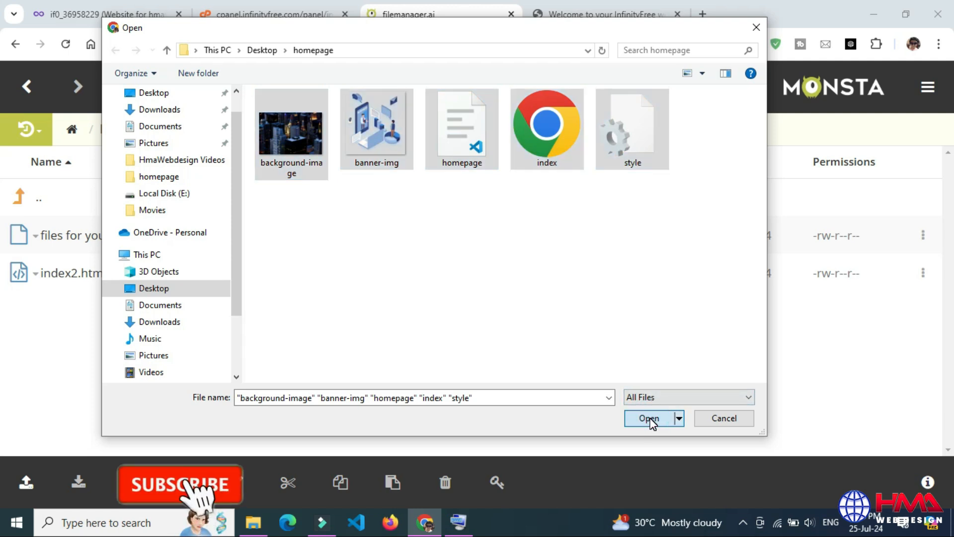
{"action": "left_click", "coordinate": [649, 418]}
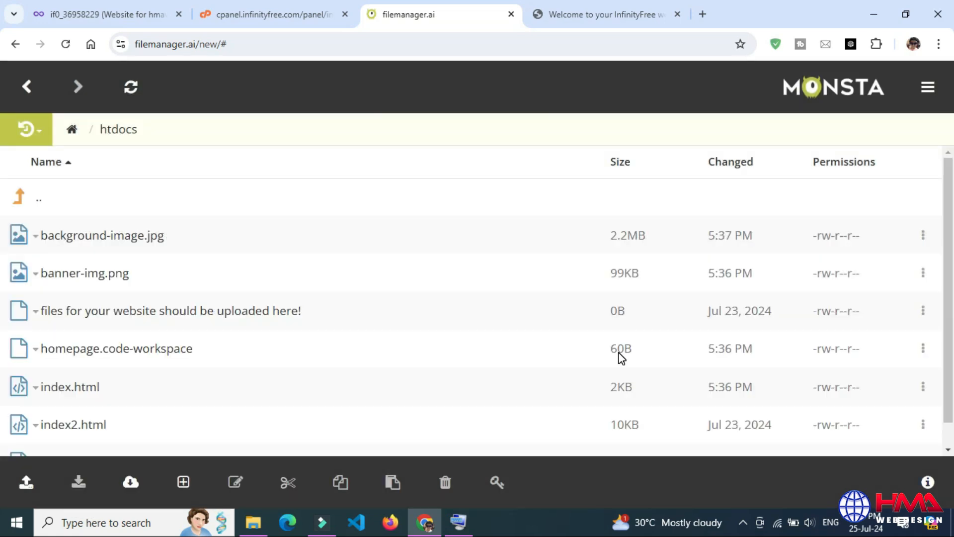
{"action": "mouse_move", "coordinate": [72, 425]}
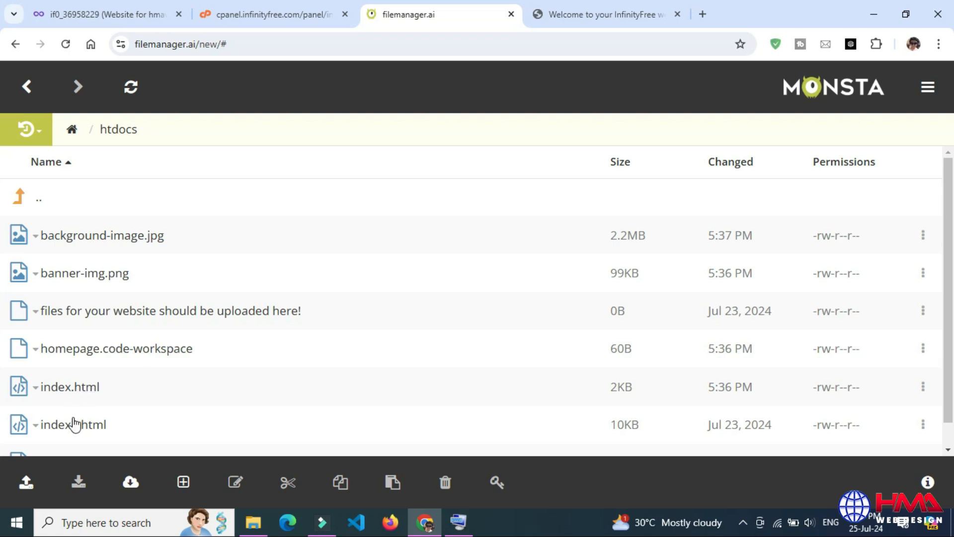